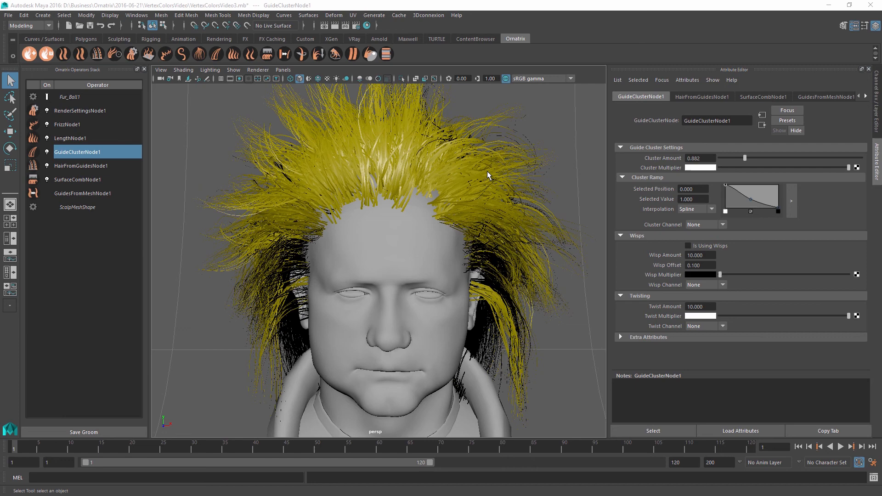
{"action": "mouse_move", "coordinate": [358, 158]}
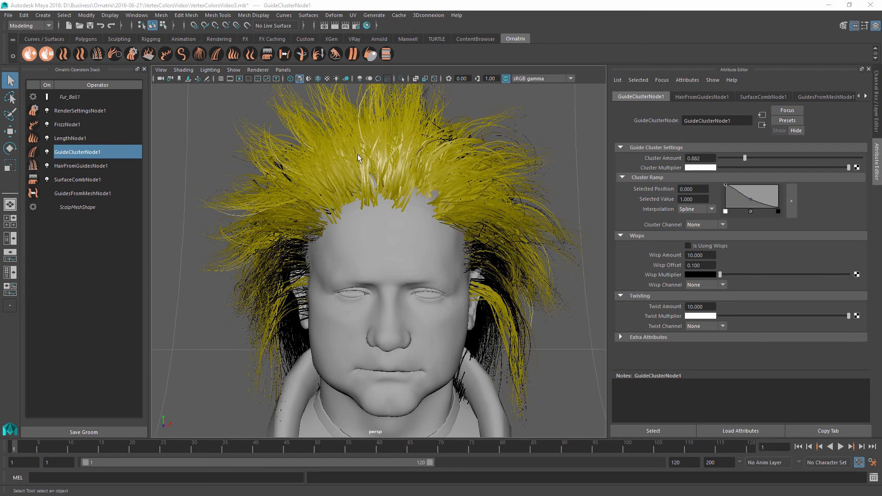
{"action": "mouse_move", "coordinate": [425, 186]}
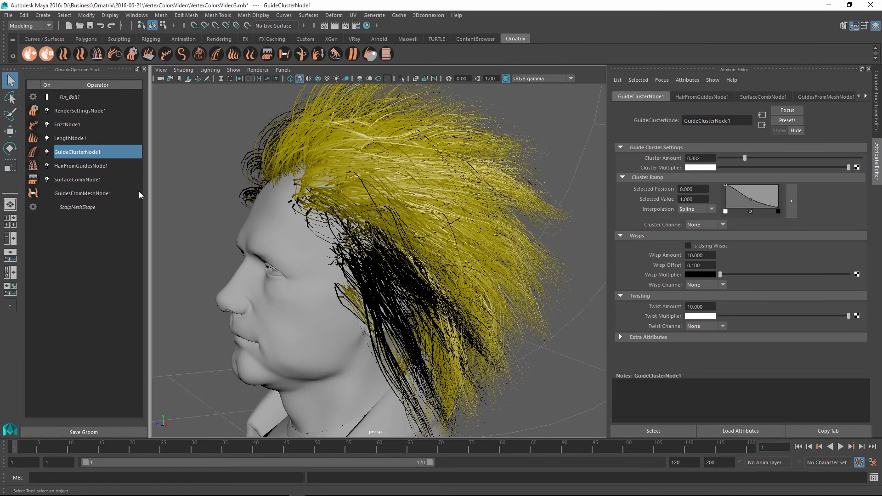
{"action": "mouse_move", "coordinate": [71, 188]}
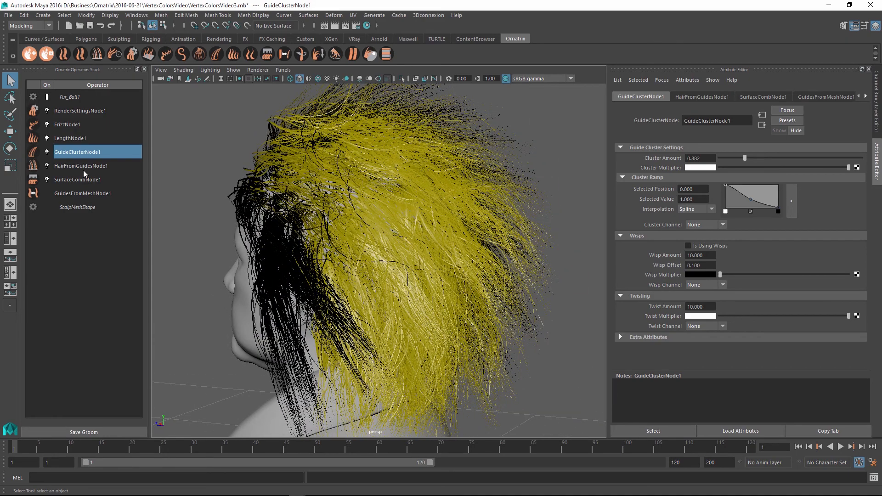
{"action": "mouse_move", "coordinate": [229, 163]}
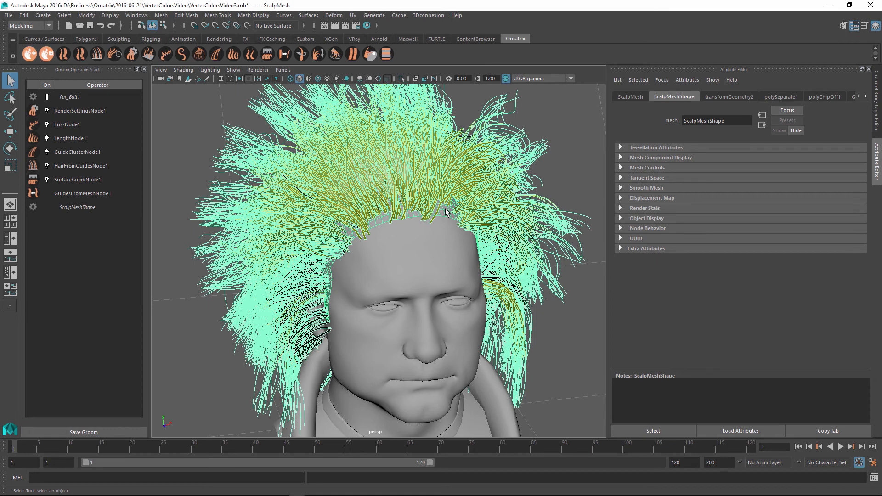
- Bring up the Color Set Editor for the scalp mesh and start a new empty color set
{"action": "right_click", "coordinate": [447, 208]}
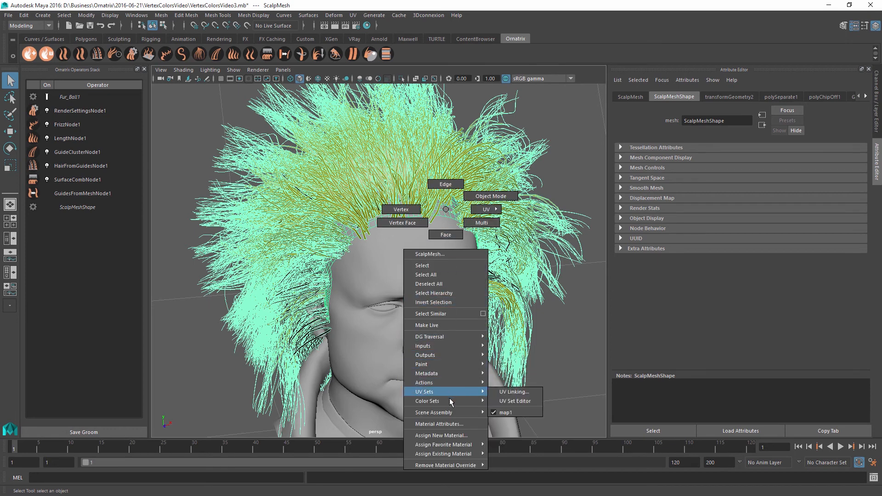
{"action": "mouse_move", "coordinate": [428, 400]}
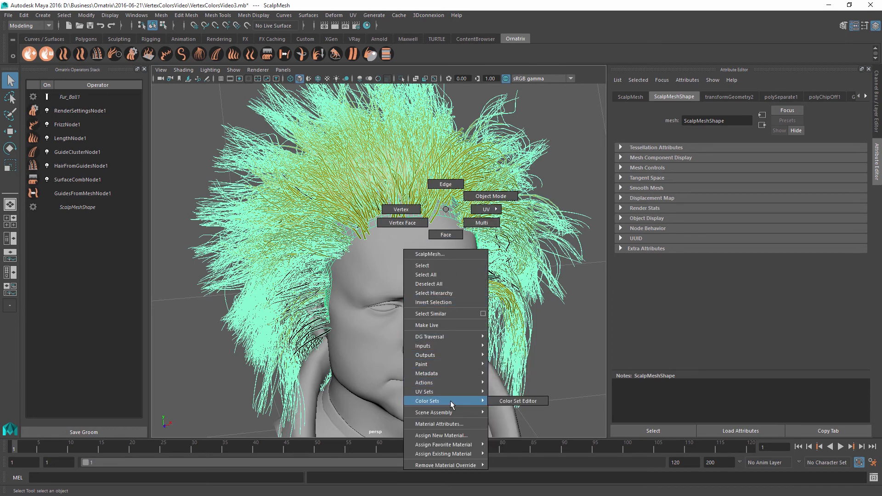
{"action": "mouse_move", "coordinate": [506, 400]}
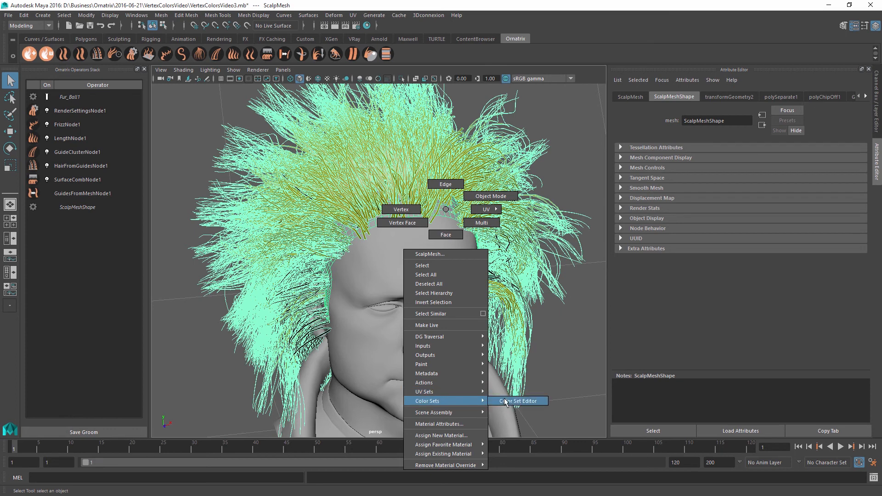
{"action": "left_click", "coordinate": [518, 401]}
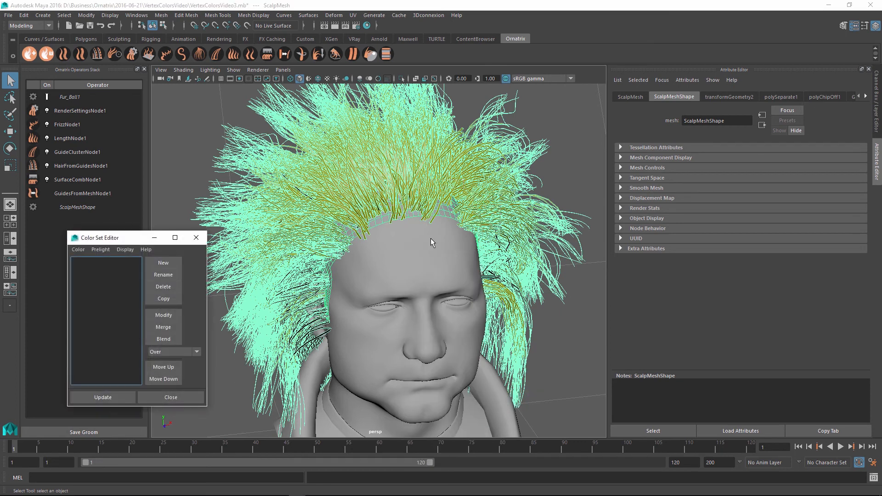
{"action": "mouse_move", "coordinate": [400, 261]}
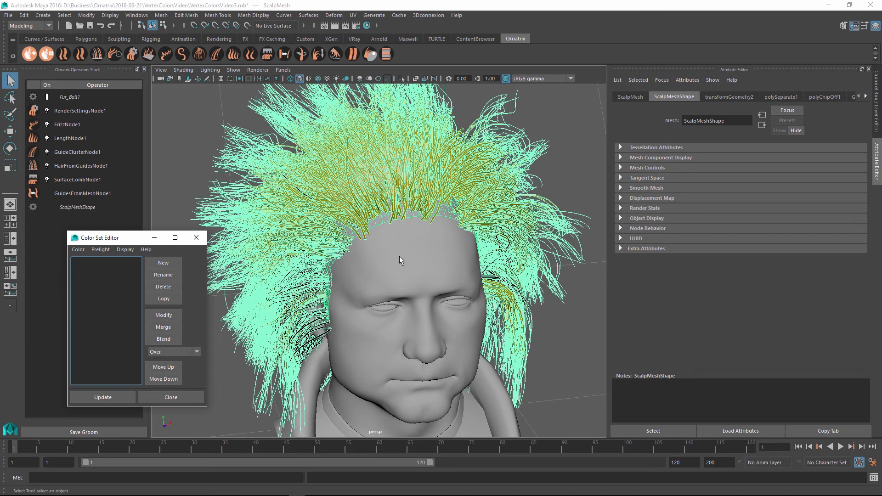
{"action": "mouse_move", "coordinate": [157, 262]}
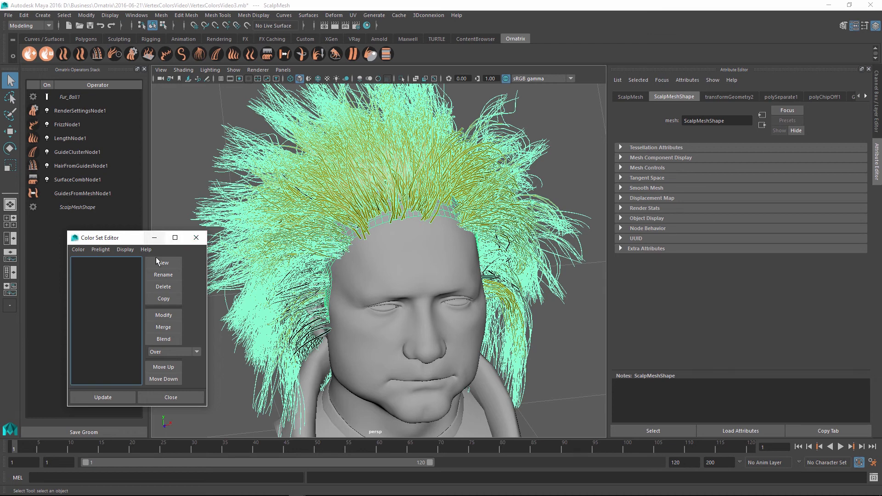
{"action": "left_click", "coordinate": [164, 263]}
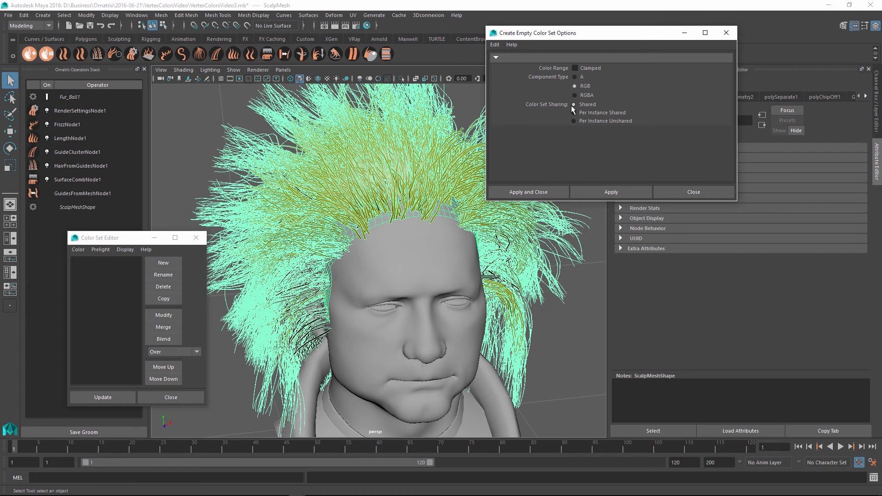
- Create the empty RGB colorSet and select it as the current set
{"action": "left_click", "coordinate": [527, 192]}
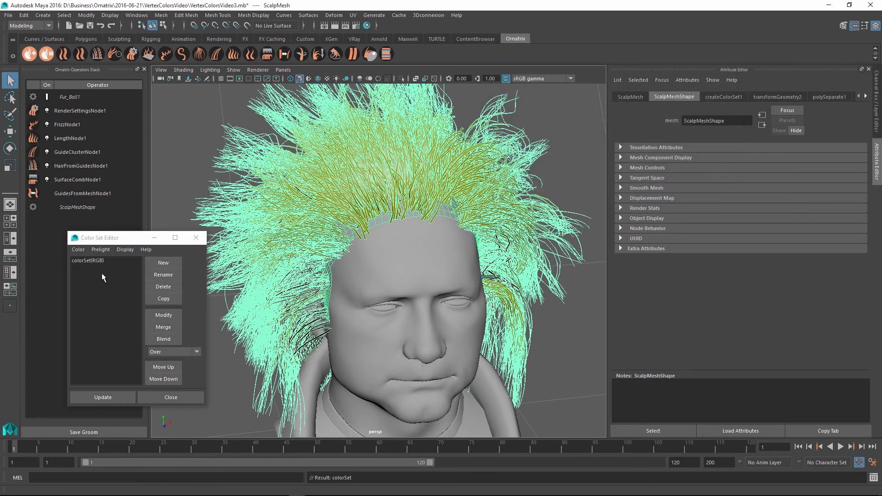
{"action": "mouse_move", "coordinate": [392, 192]}
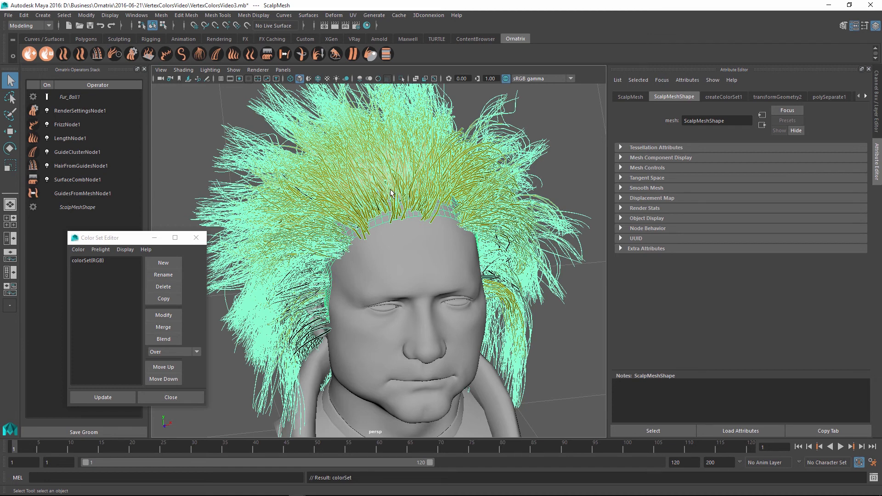
{"action": "left_click", "coordinate": [88, 260]}
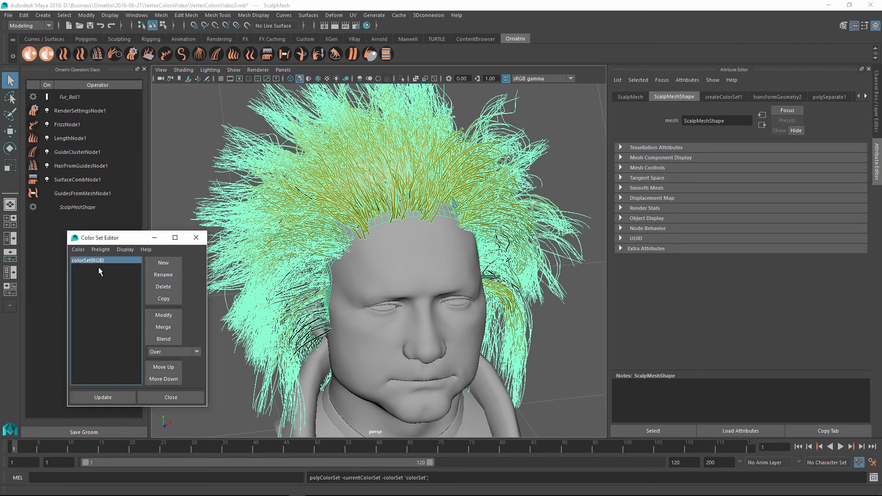
{"action": "mouse_move", "coordinate": [163, 315]}
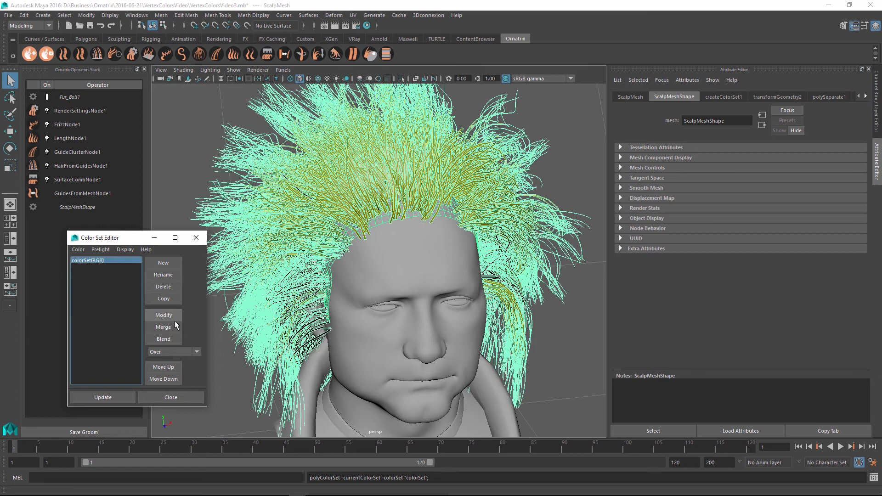
- Rename colorSet to HairDensity
{"action": "left_click", "coordinate": [163, 274]}
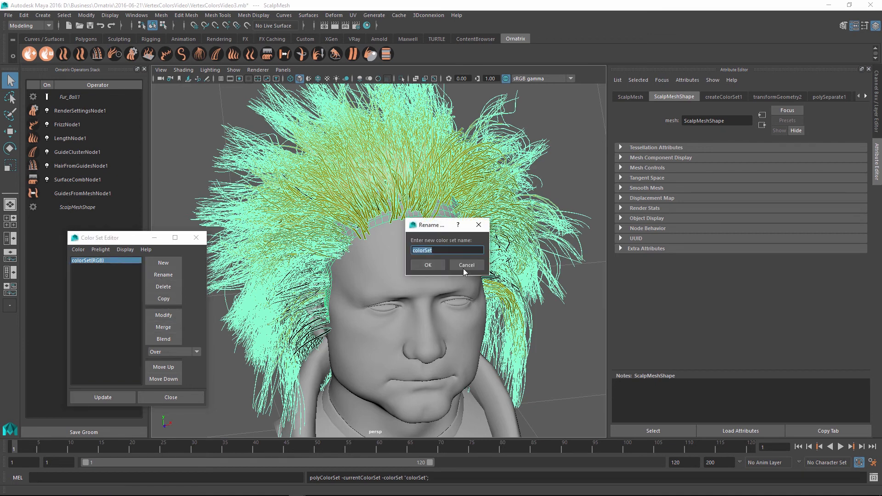
{"action": "type", "text": "Hair"}
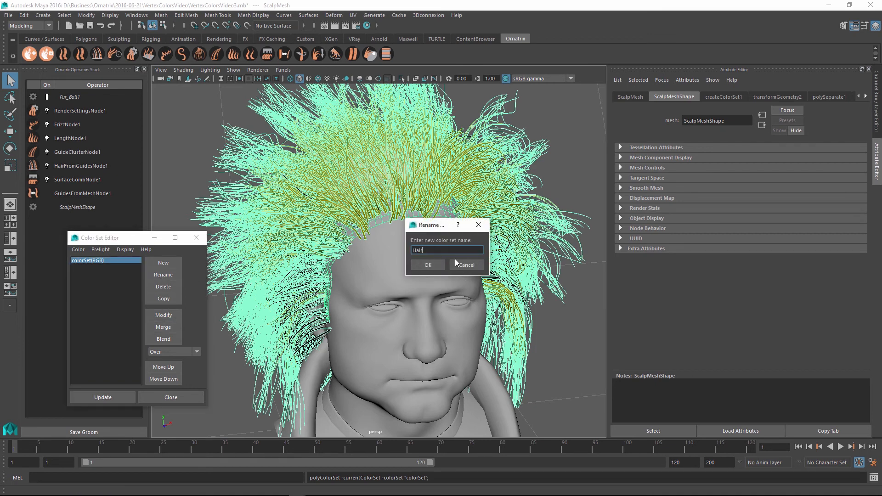
{"action": "left_click", "coordinate": [427, 264]}
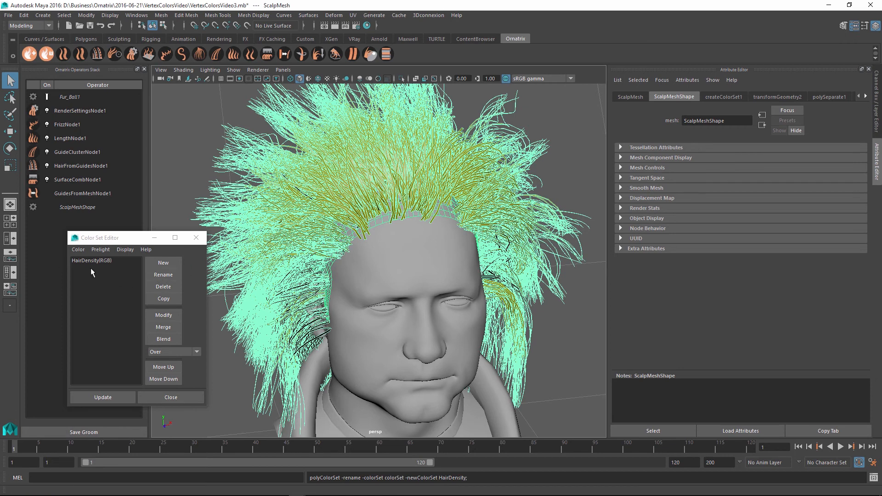
{"action": "mouse_move", "coordinate": [469, 189]}
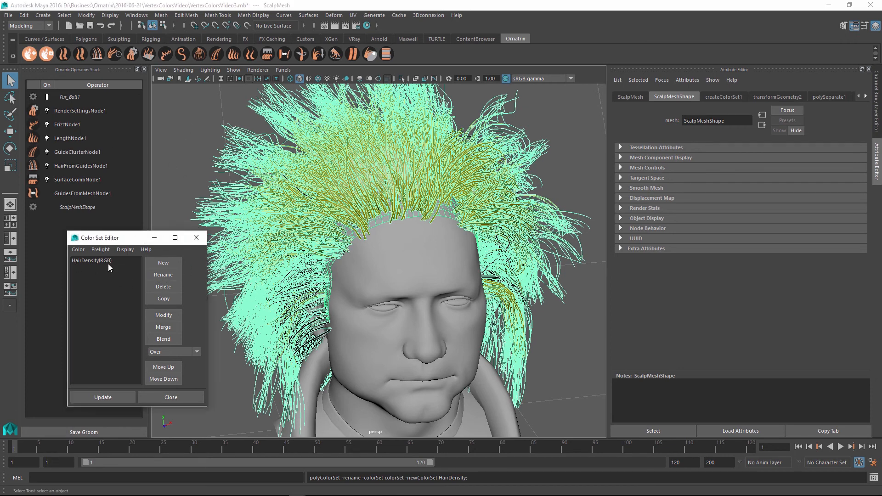
- Set HairFromGuidesNode1's Distribution Channel to the HairDensity color set
{"action": "left_click", "coordinate": [81, 165]}
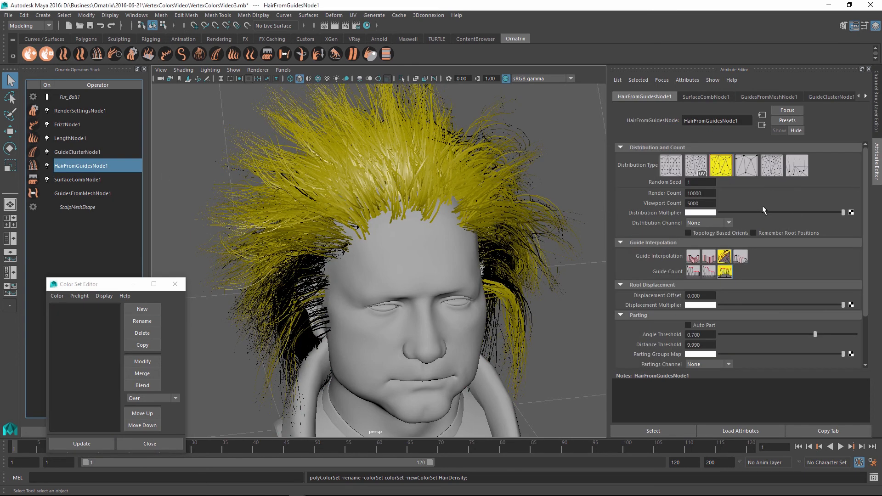
{"action": "mouse_move", "coordinate": [685, 227]}
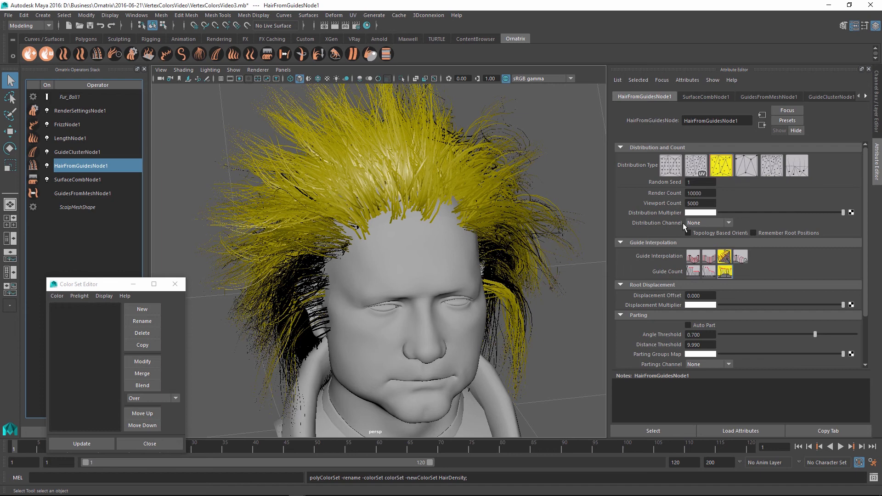
{"action": "mouse_move", "coordinate": [681, 226]}
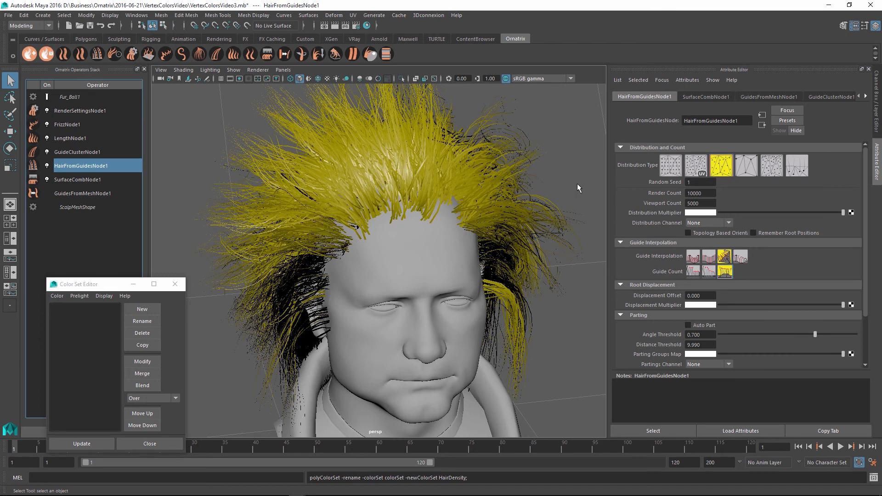
{"action": "mouse_move", "coordinate": [490, 204]}
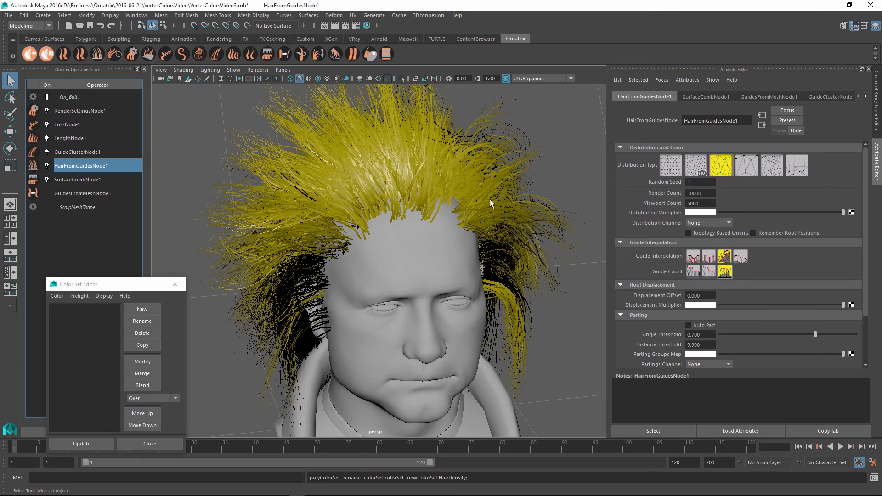
{"action": "mouse_move", "coordinate": [504, 203]}
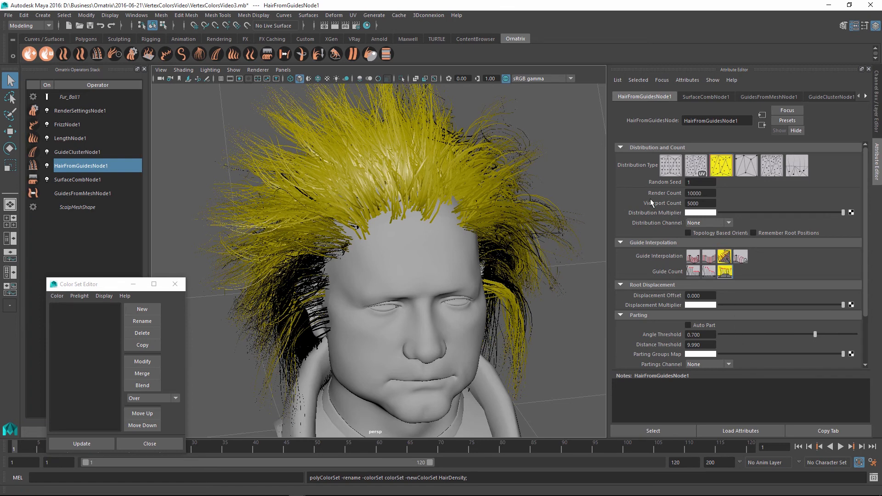
{"action": "left_click", "coordinate": [708, 222]}
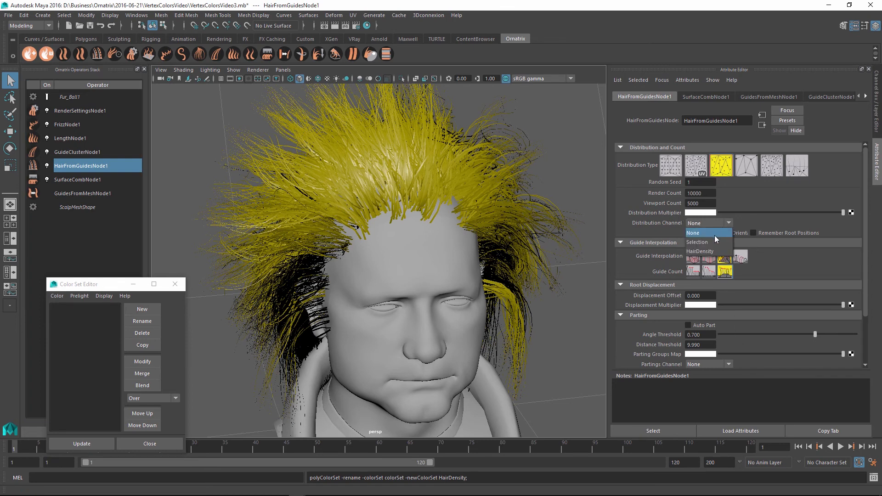
{"action": "mouse_move", "coordinate": [731, 225]}
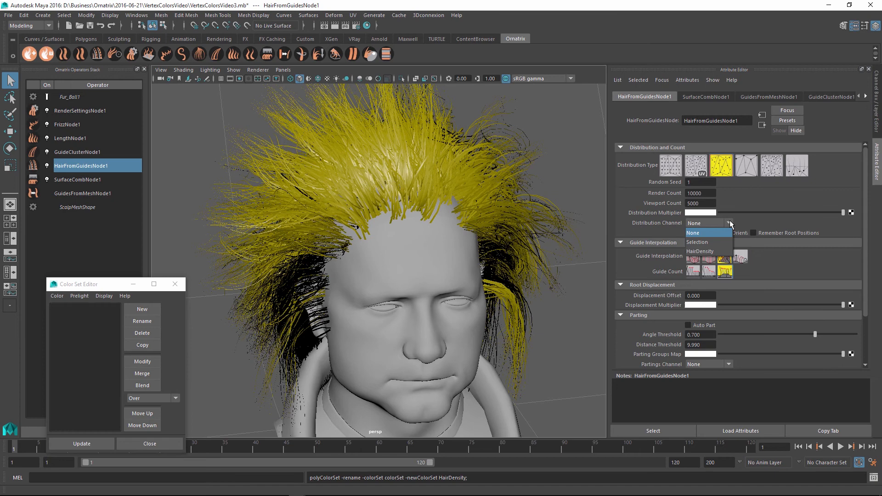
{"action": "mouse_move", "coordinate": [701, 252]}
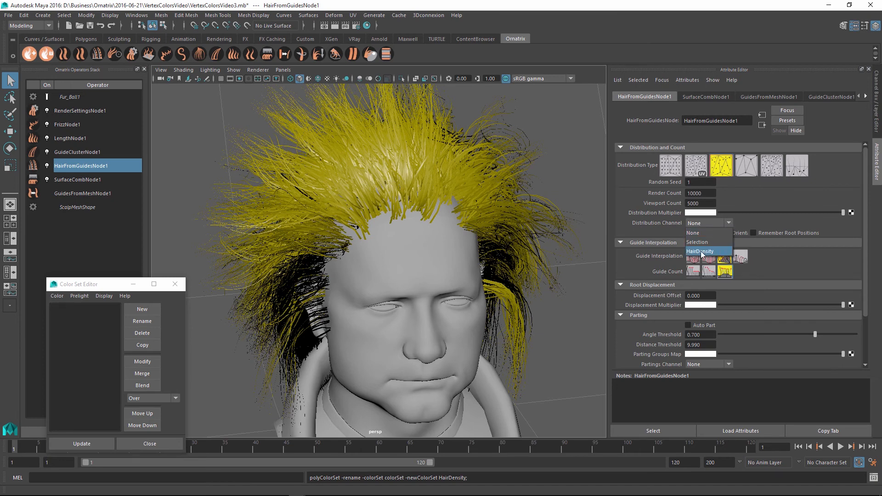
{"action": "left_click", "coordinate": [701, 252]}
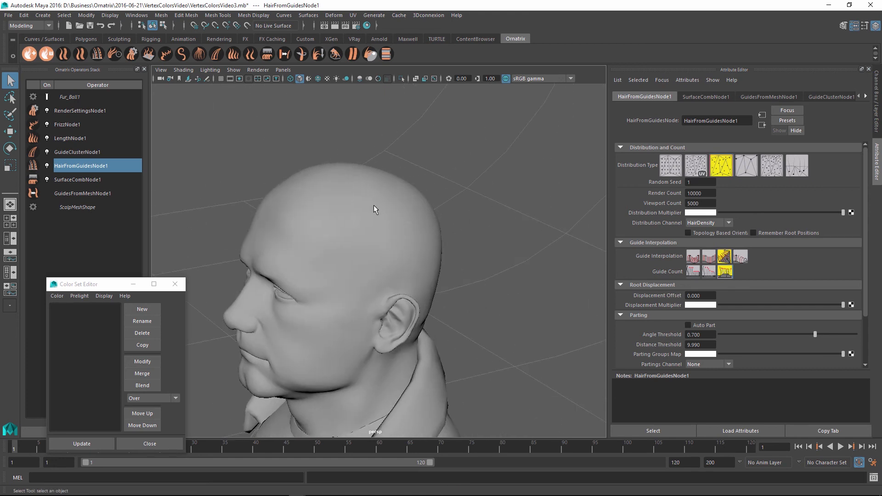
{"action": "mouse_move", "coordinate": [429, 279]}
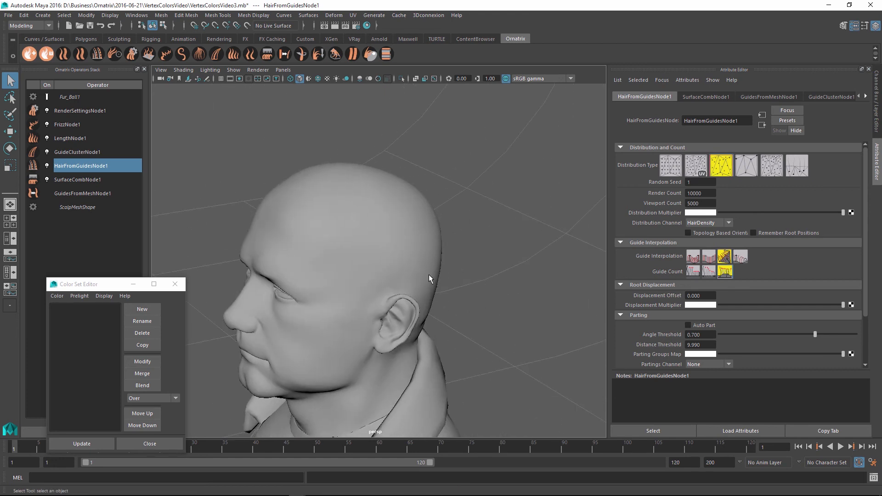
{"action": "mouse_move", "coordinate": [385, 276]}
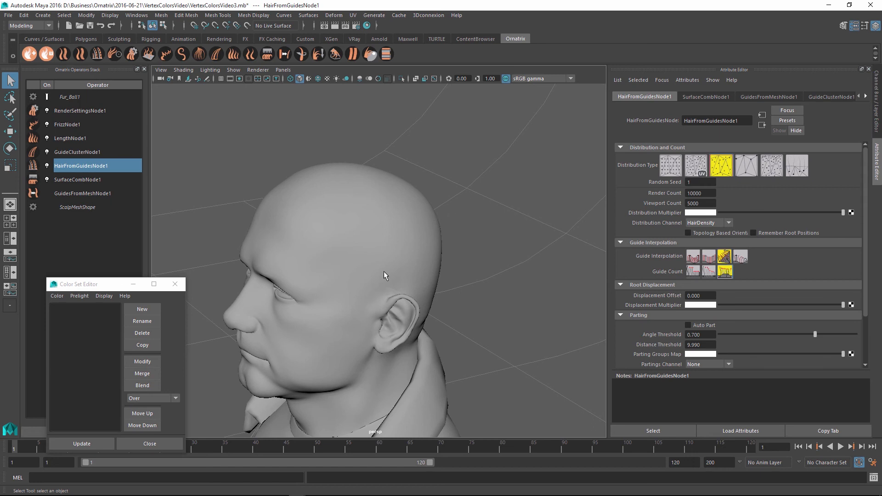
{"action": "mouse_move", "coordinate": [366, 194]}
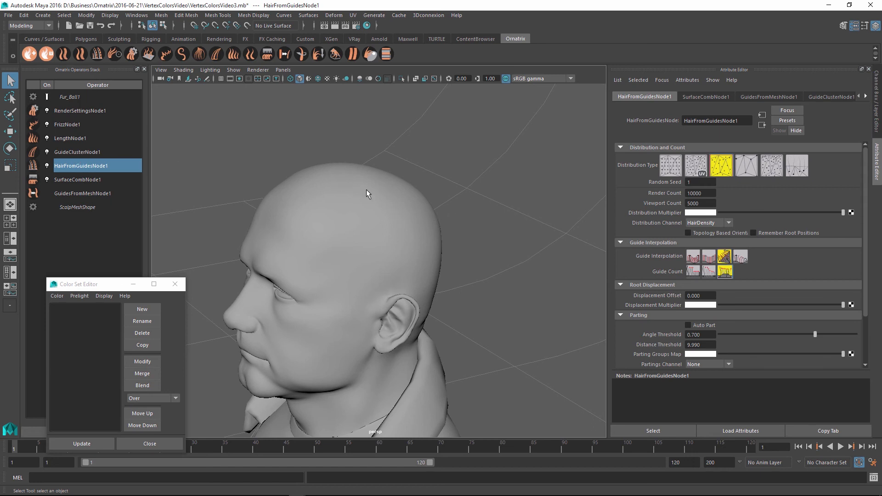
- Make HairDensity current on the scalp and start the Paint Vertex Color Tool with settings
{"action": "right_click", "coordinate": [331, 190]}
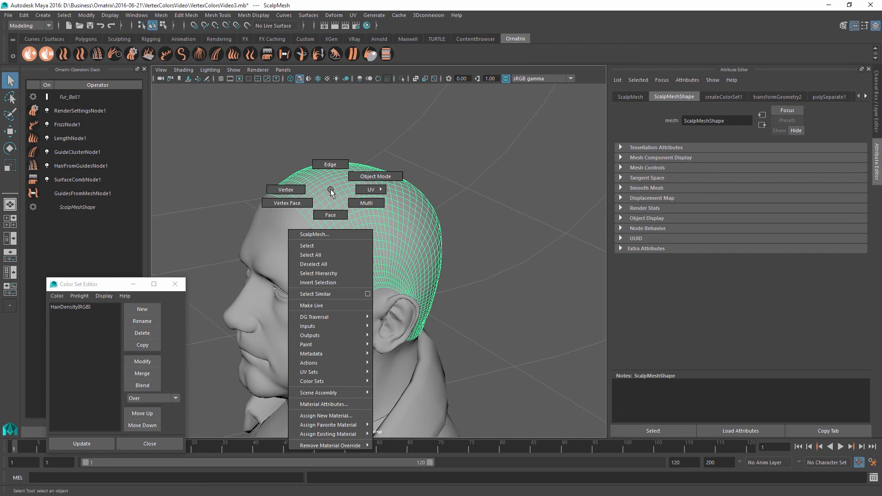
{"action": "left_click", "coordinate": [312, 381]}
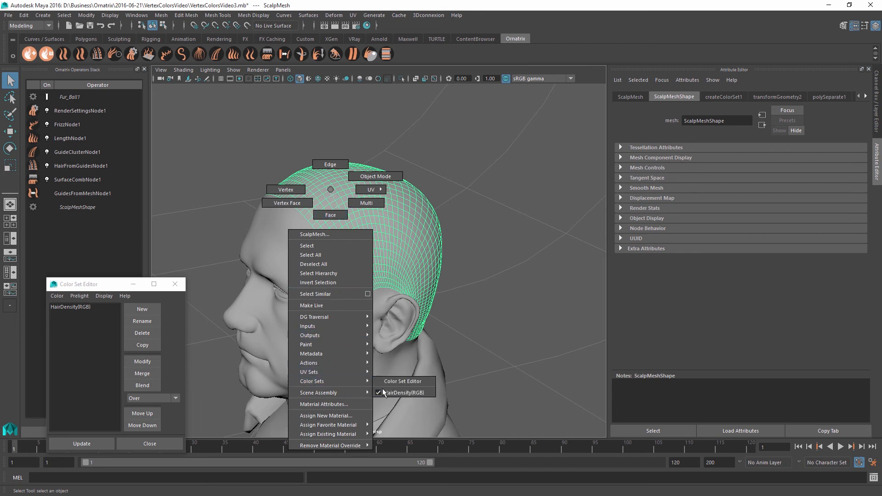
{"action": "mouse_move", "coordinate": [403, 392]}
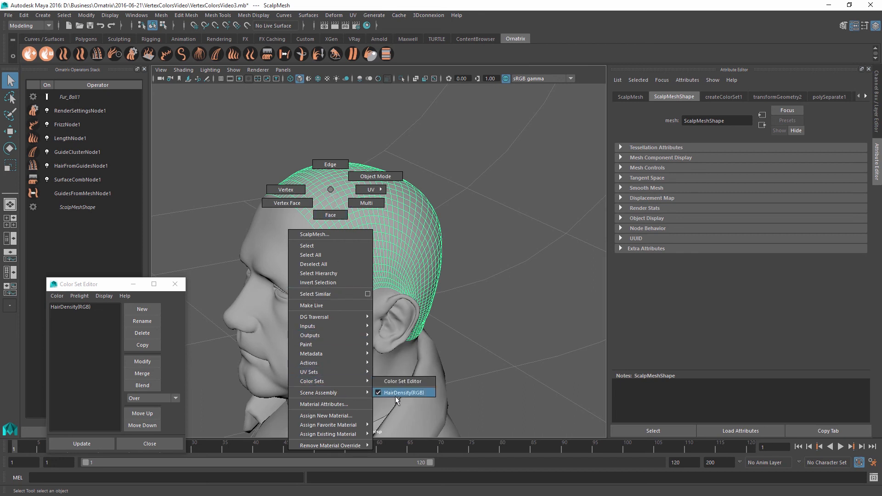
{"action": "left_click", "coordinate": [405, 392]}
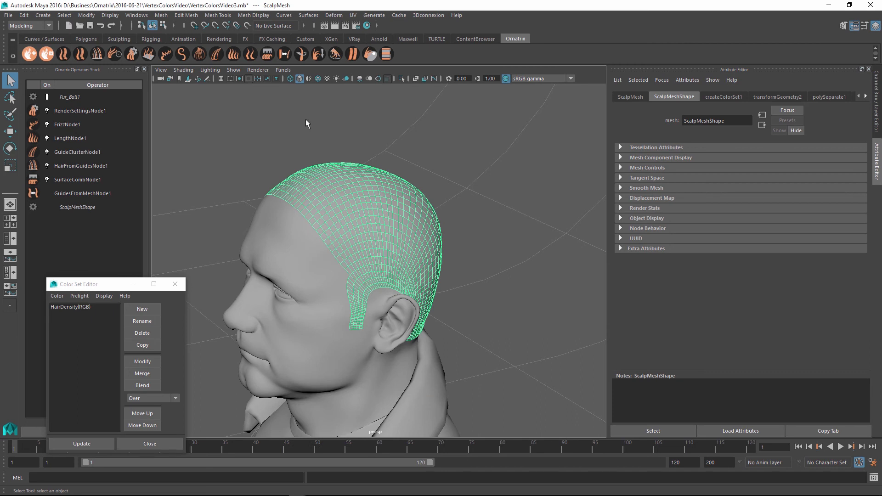
{"action": "left_click", "coordinate": [252, 16]}
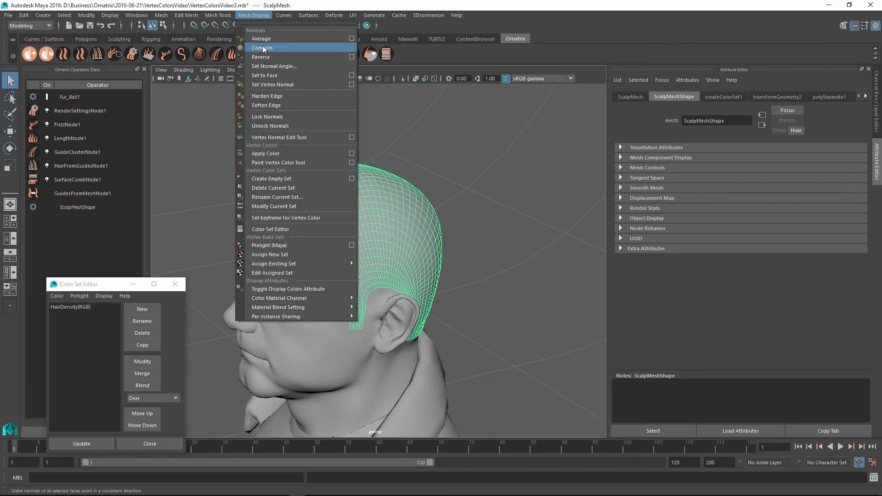
{"action": "mouse_move", "coordinate": [277, 162]}
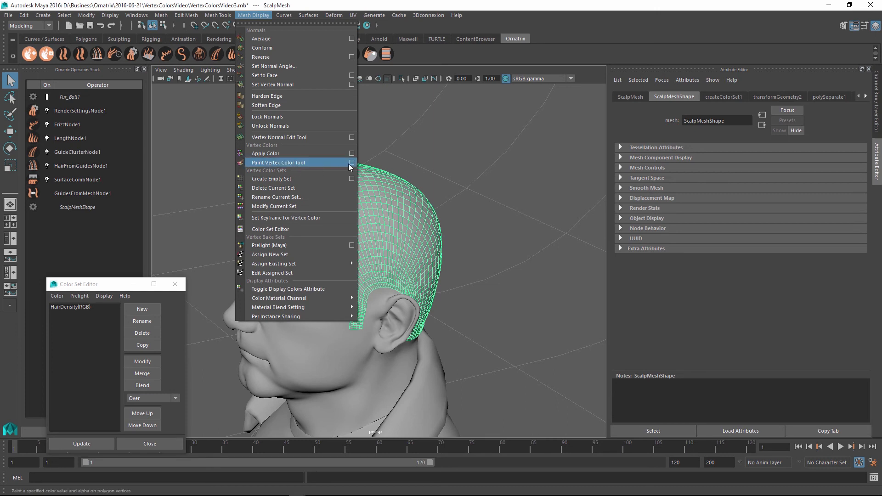
{"action": "left_click", "coordinate": [279, 163]}
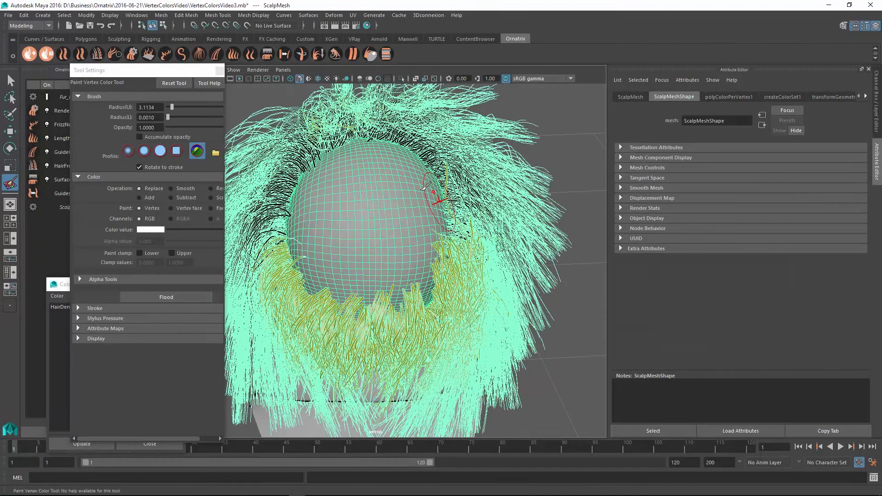
{"action": "mouse_move", "coordinate": [343, 211]}
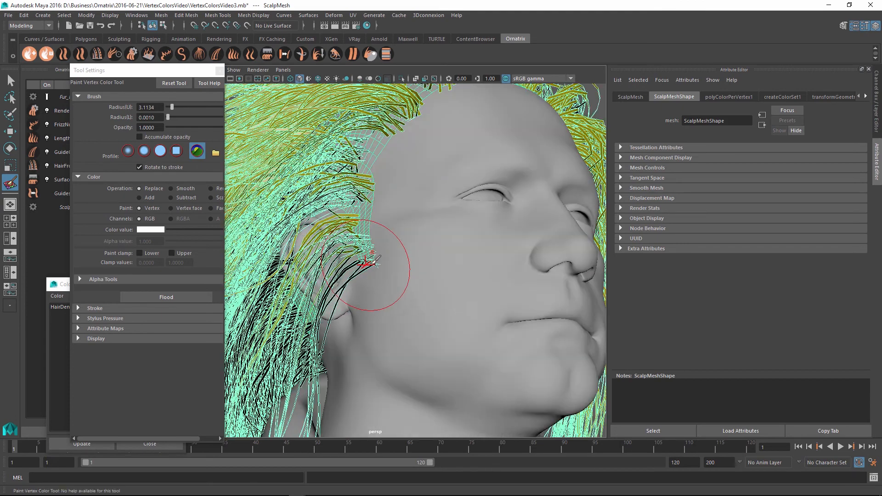
{"action": "mouse_move", "coordinate": [385, 284]}
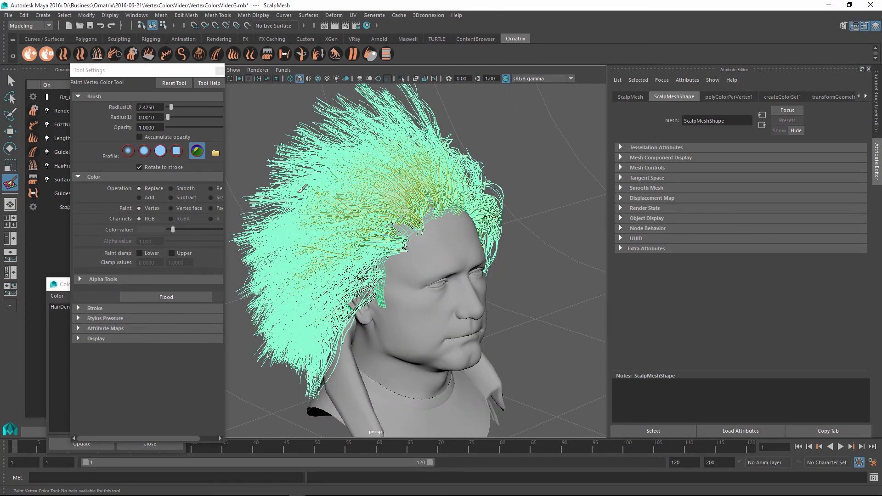
{"action": "mouse_move", "coordinate": [376, 259]}
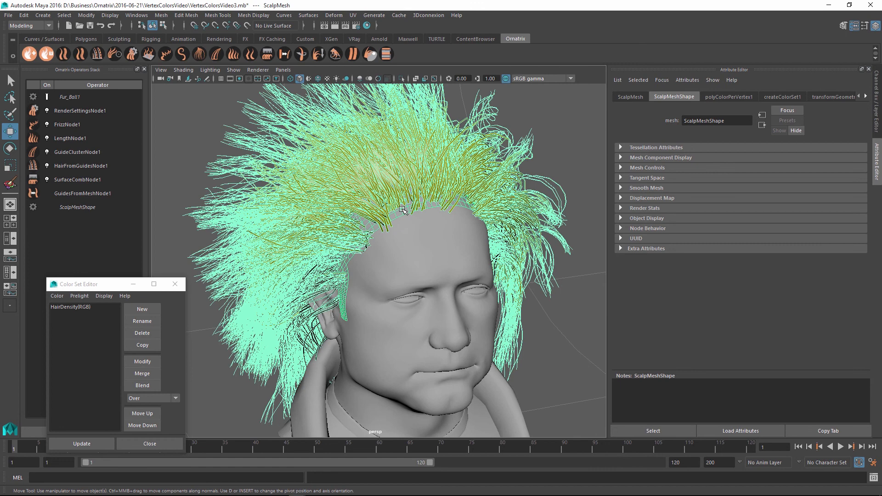
{"action": "mouse_move", "coordinate": [85, 286]}
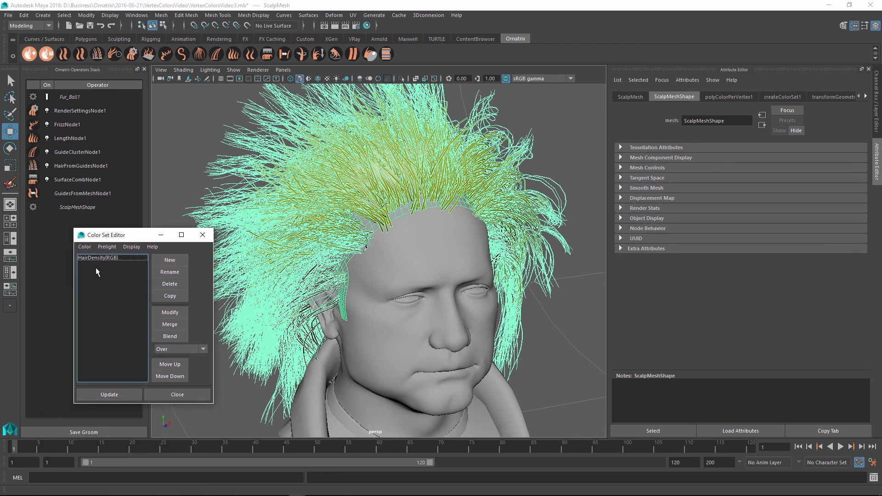
- Create a second empty RGB color set and rename it HairLength
{"action": "left_click", "coordinate": [169, 260]}
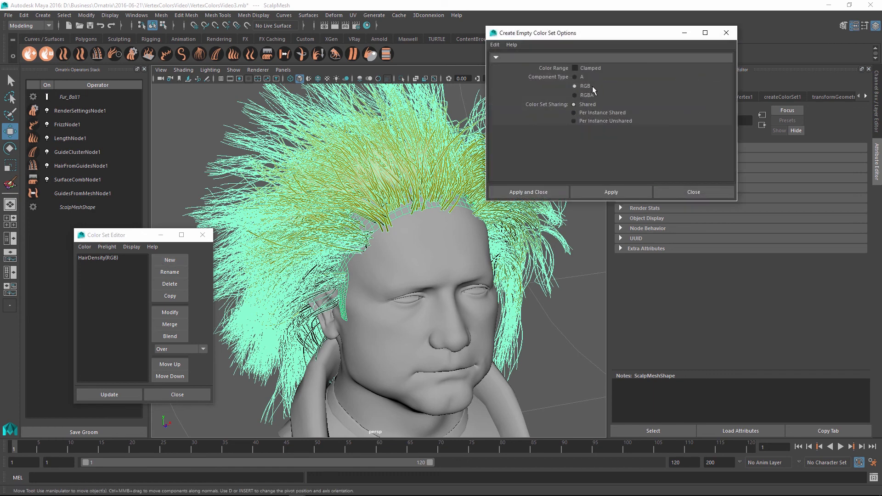
{"action": "left_click", "coordinate": [527, 192]}
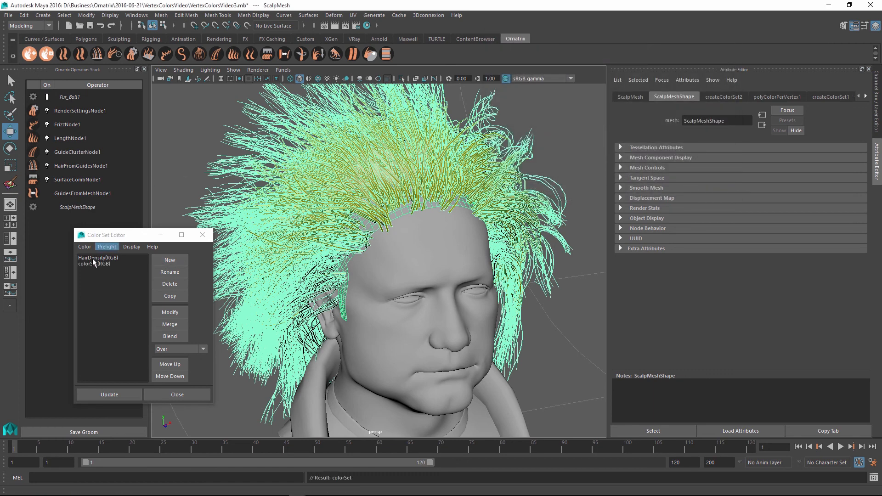
{"action": "left_click", "coordinate": [94, 264]}
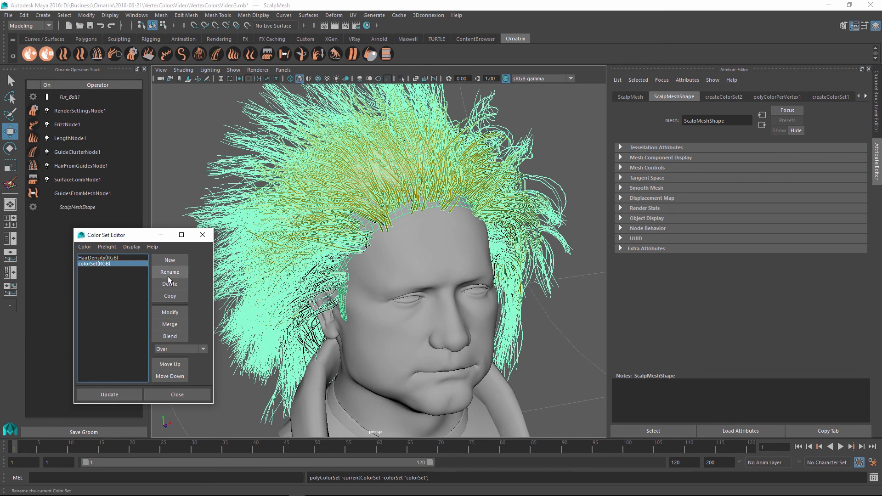
{"action": "left_click", "coordinate": [169, 272]}
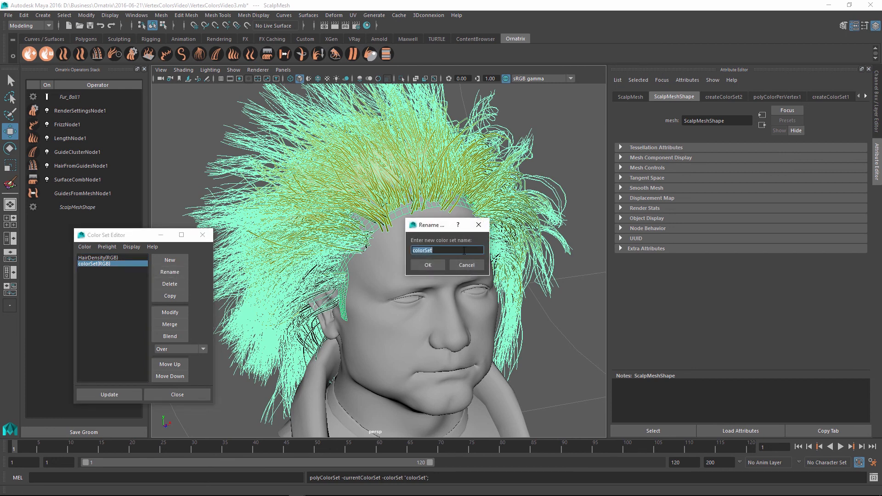
{"action": "left_click", "coordinate": [428, 265]}
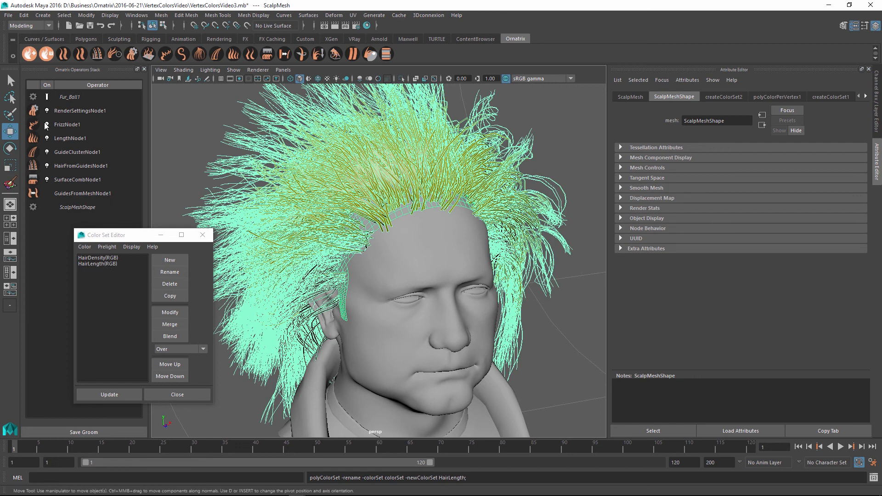
{"action": "mouse_move", "coordinate": [54, 135]}
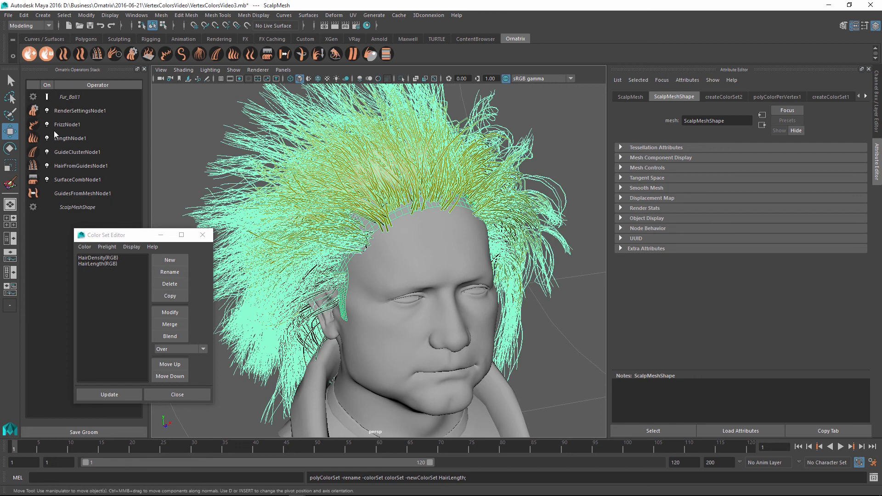
- Set LengthNode1's Value Channel to the HairLength color set
{"action": "left_click", "coordinate": [71, 138]}
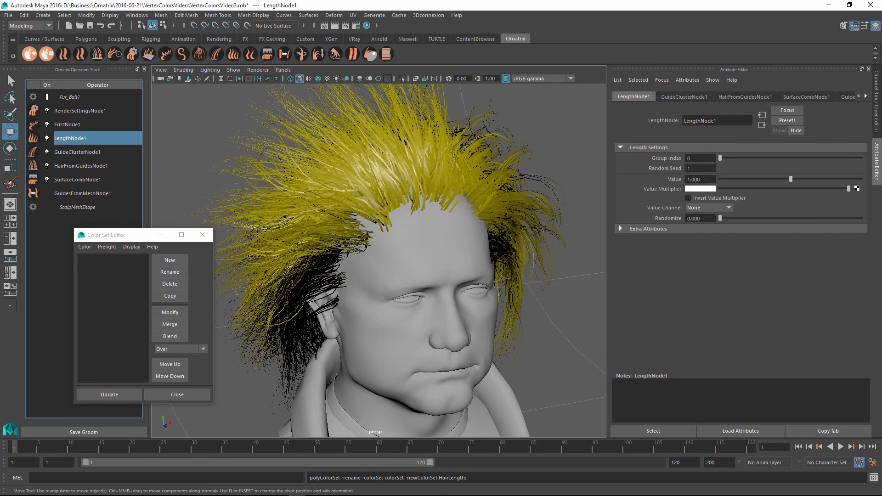
{"action": "left_click", "coordinate": [728, 208]}
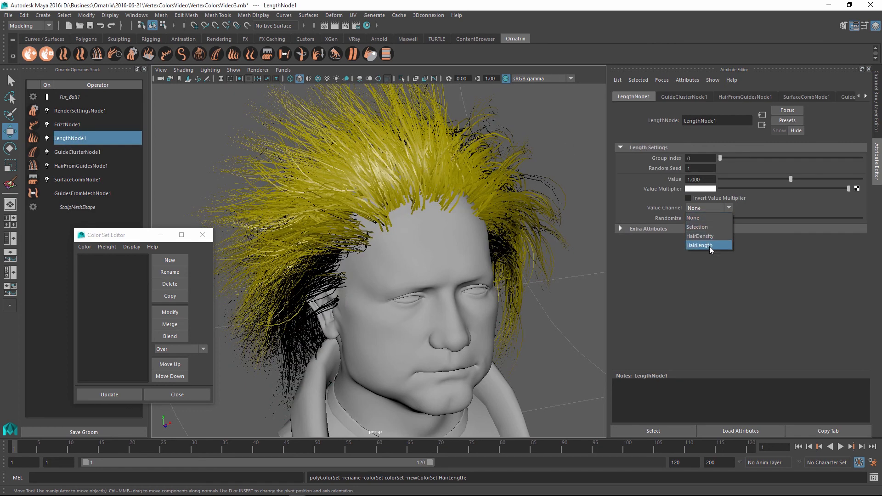
{"action": "left_click", "coordinate": [699, 245]}
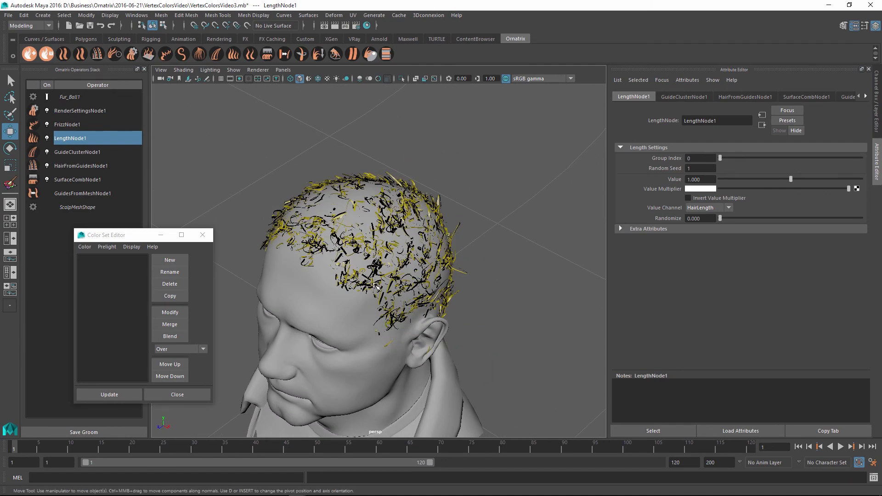
{"action": "mouse_move", "coordinate": [350, 218]}
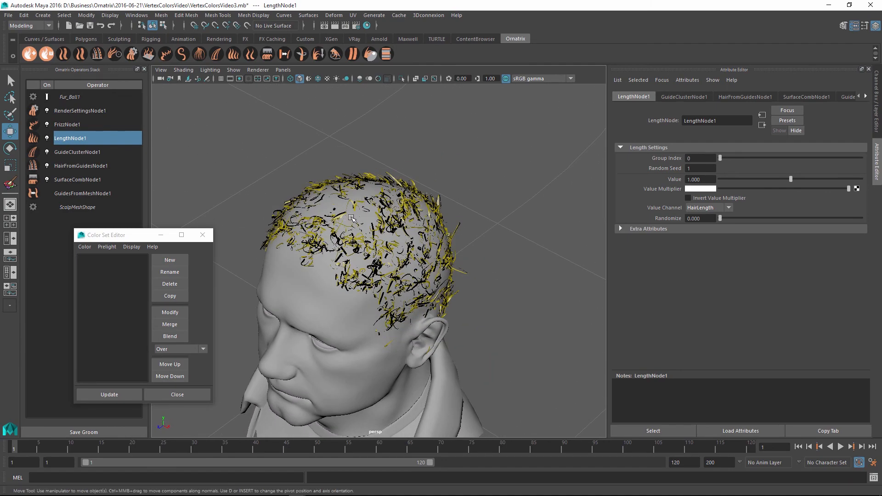
- Select ScalpMeshShape and paint its HairLength vertex colors across the scalp
{"action": "left_click", "coordinate": [77, 207]}
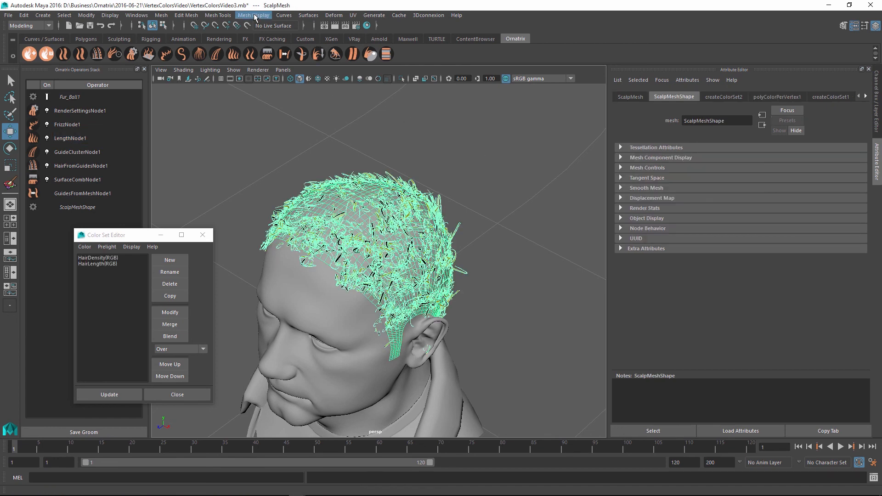
{"action": "left_click", "coordinate": [254, 16]}
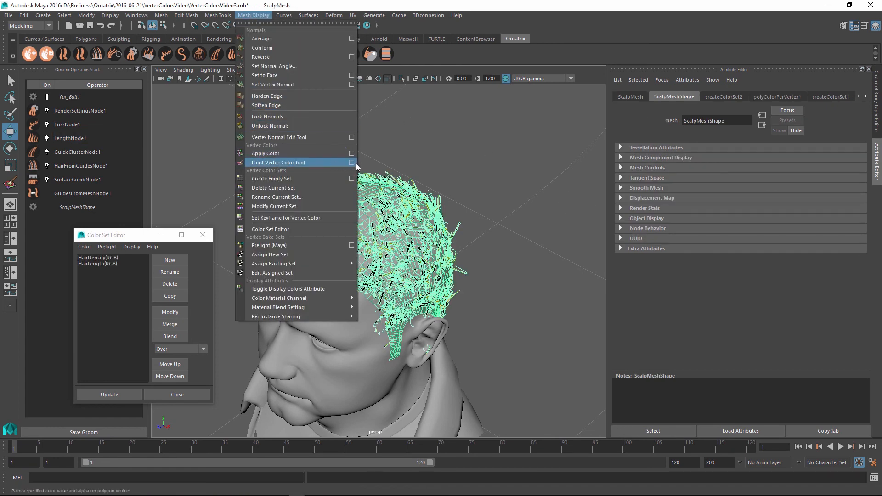
{"action": "left_click", "coordinate": [278, 164]}
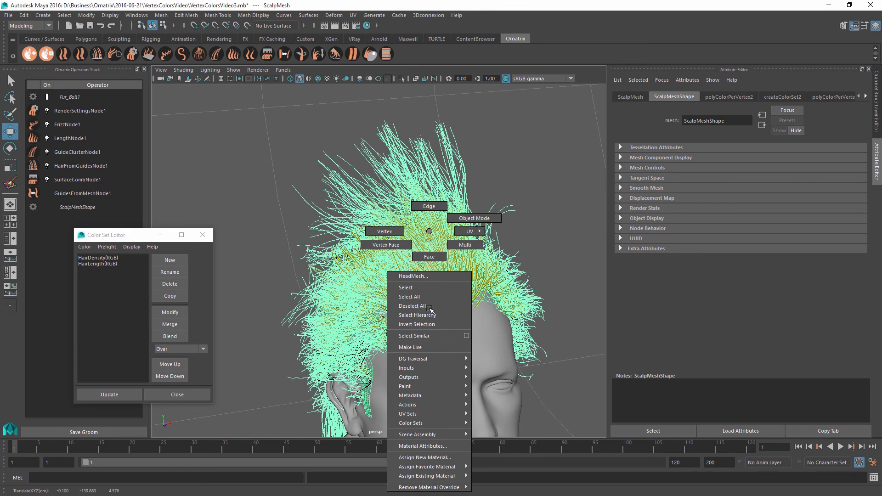
{"action": "mouse_move", "coordinate": [386, 245]}
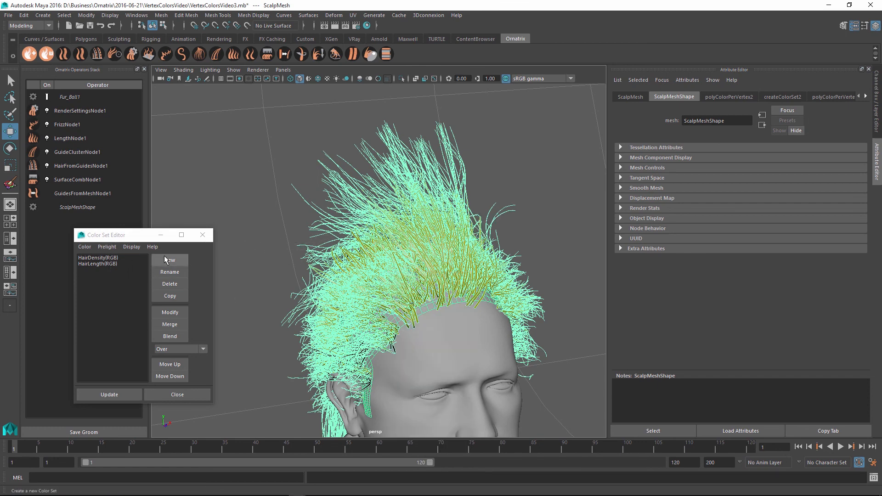
- Create a third empty color set and rename it HairClumping
{"action": "left_click", "coordinate": [169, 260]}
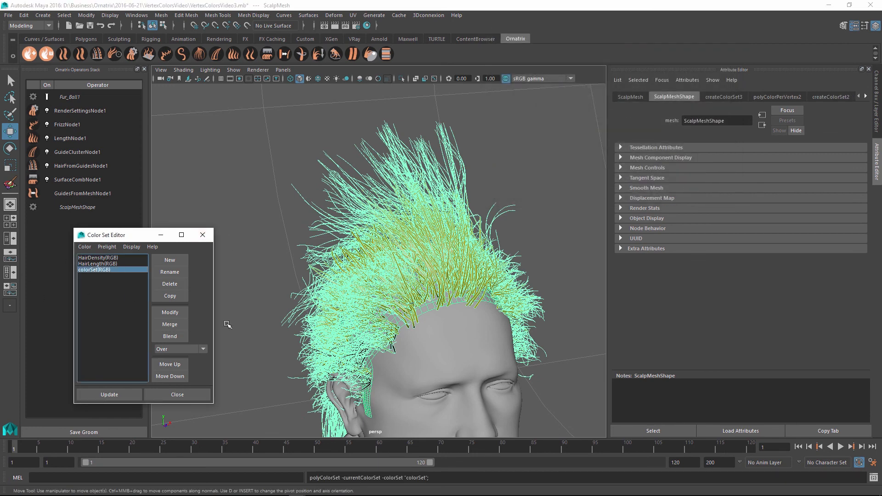
{"action": "left_click", "coordinate": [169, 272]}
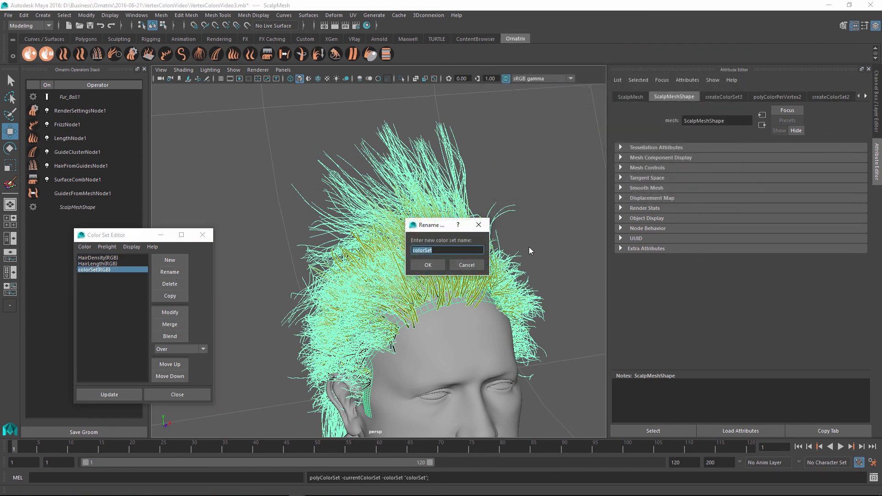
{"action": "type", "text": "HairClum"}
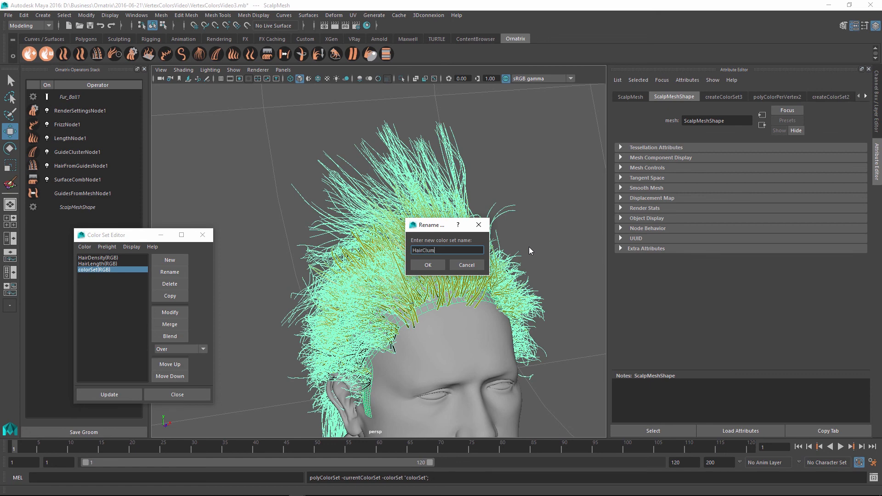
{"action": "left_click", "coordinate": [253, 16]}
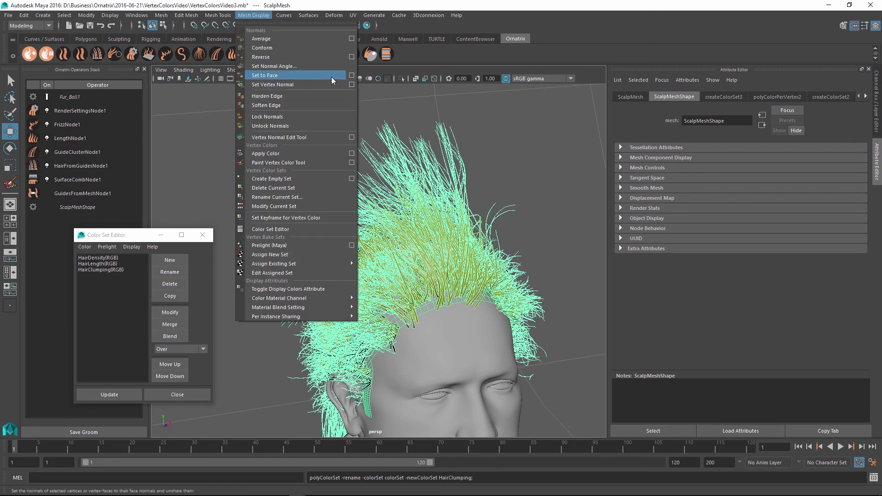
- Leave vertex painting for the Move Tool and select GuideClusterNode1 in the operator stack
{"action": "left_click", "coordinate": [278, 162]}
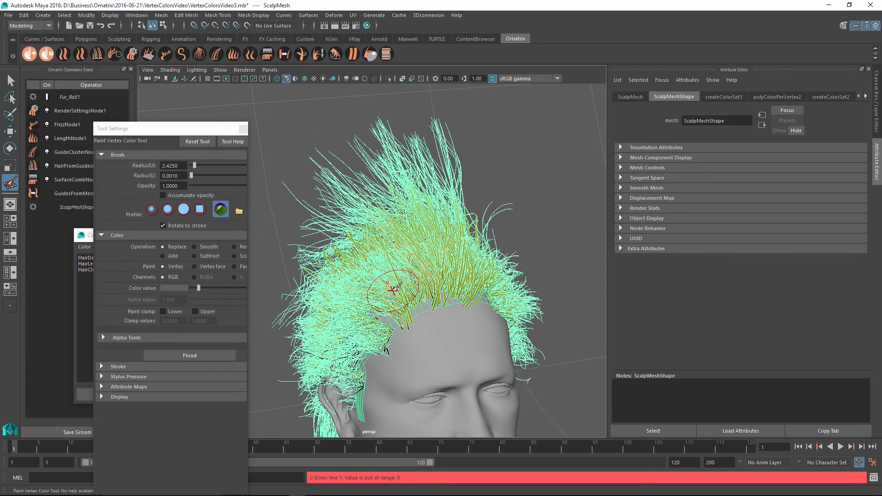
{"action": "left_click", "coordinate": [10, 132]}
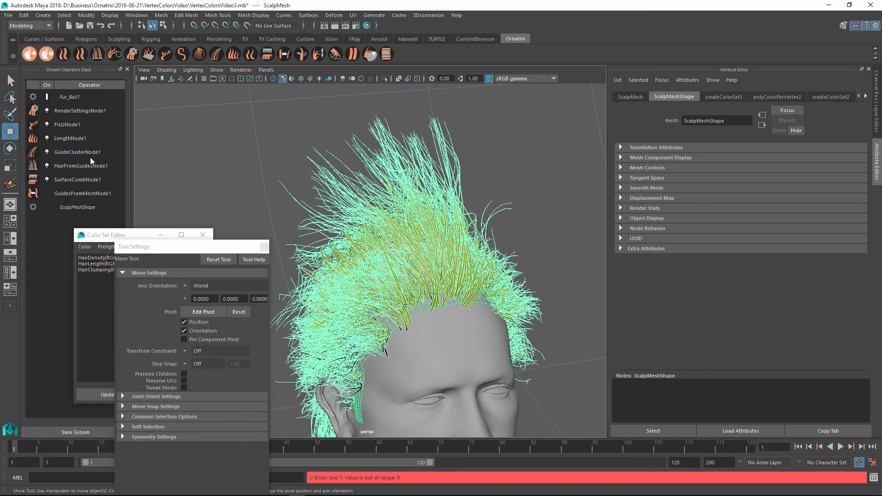
{"action": "left_click", "coordinate": [78, 152]}
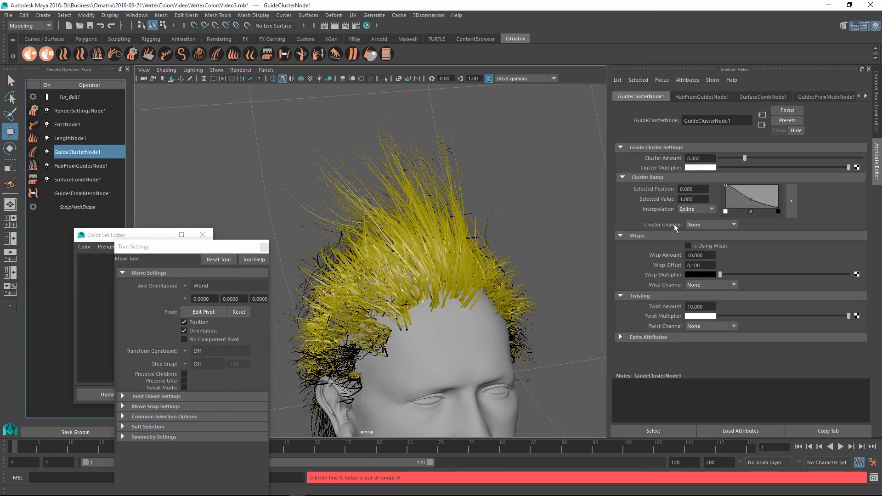
{"action": "mouse_move", "coordinate": [723, 227]}
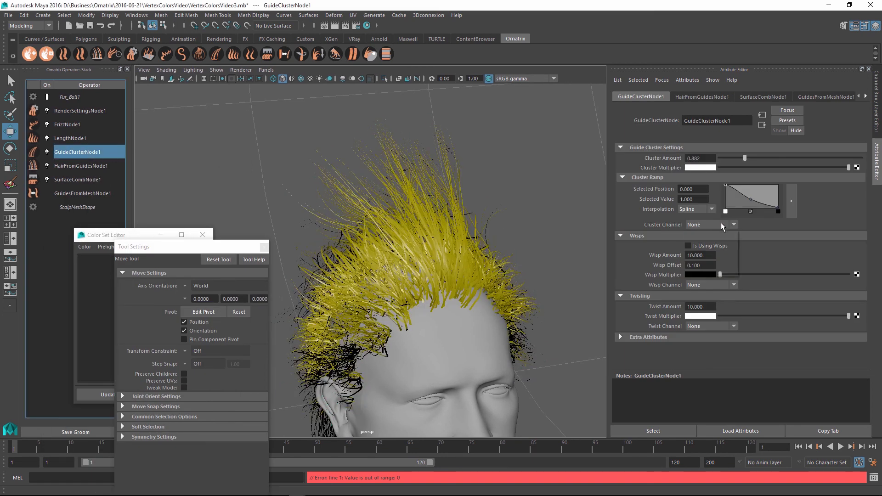
- Set GuideClusterNode1's Cluster Channel to the HairClumping color set
{"action": "left_click", "coordinate": [733, 224]}
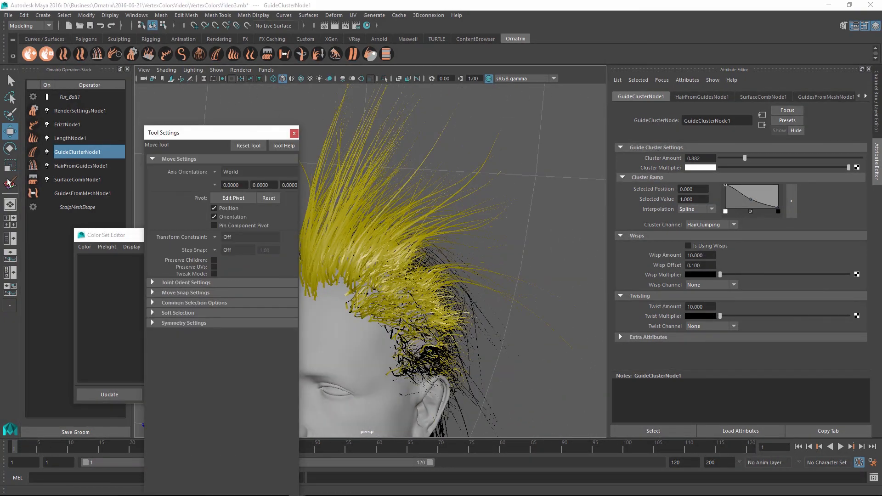
{"action": "left_click", "coordinate": [9, 182]}
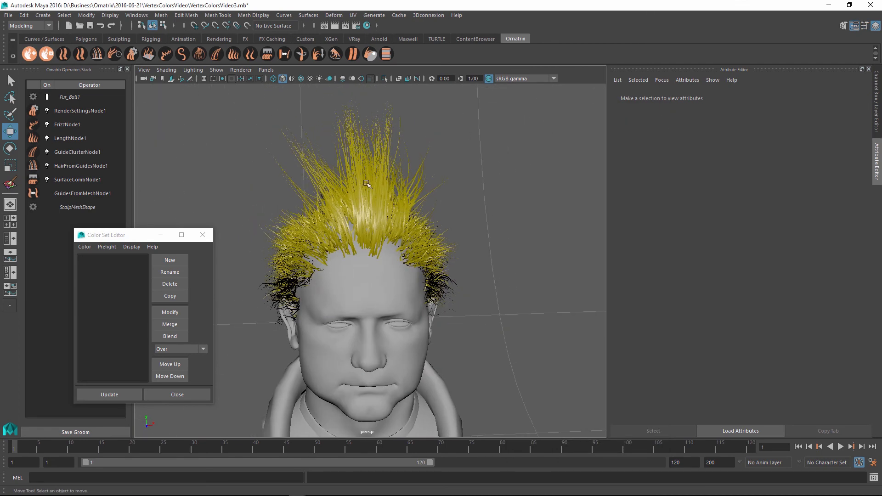
{"action": "mouse_move", "coordinate": [444, 267]}
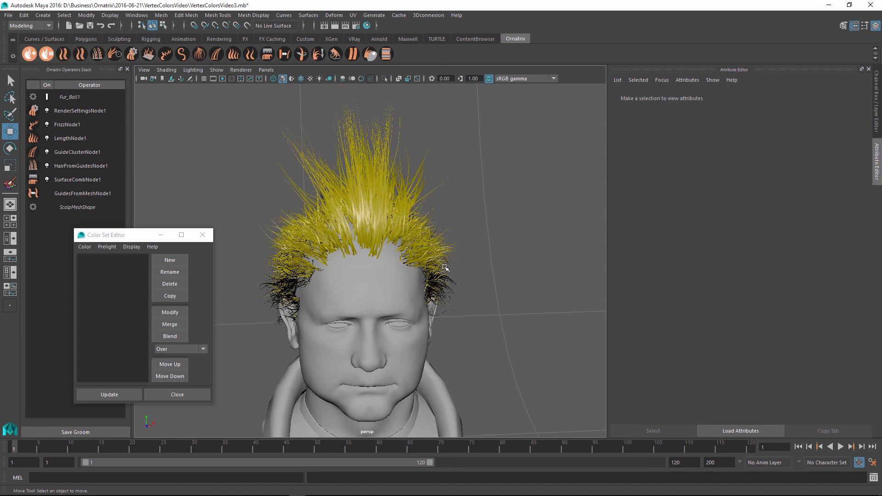
{"action": "mouse_move", "coordinate": [415, 269]}
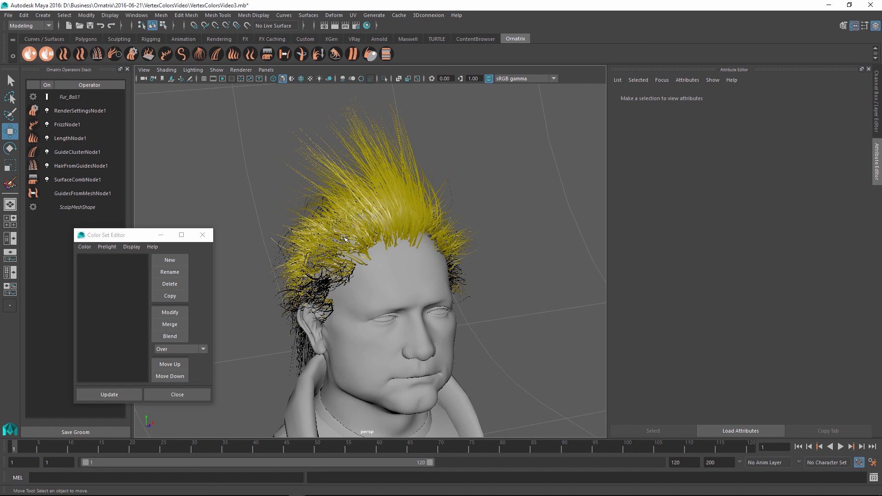
{"action": "mouse_move", "coordinate": [259, 159]}
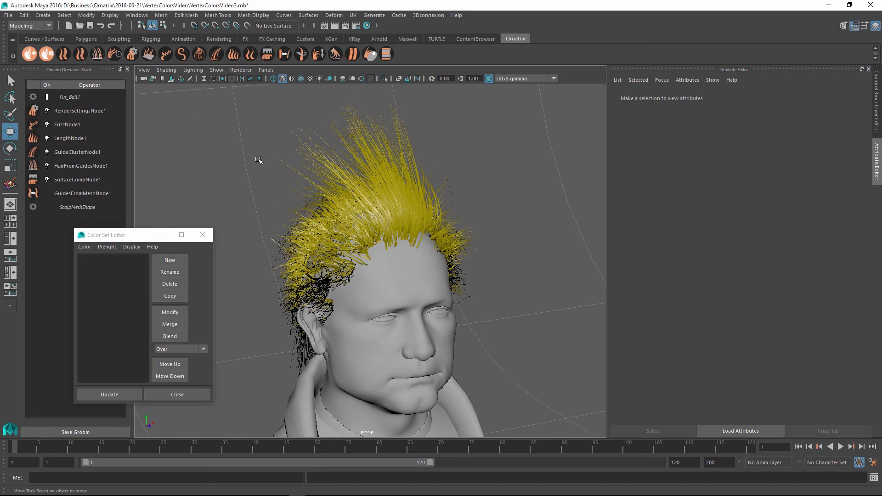
{"action": "mouse_move", "coordinate": [438, 159]}
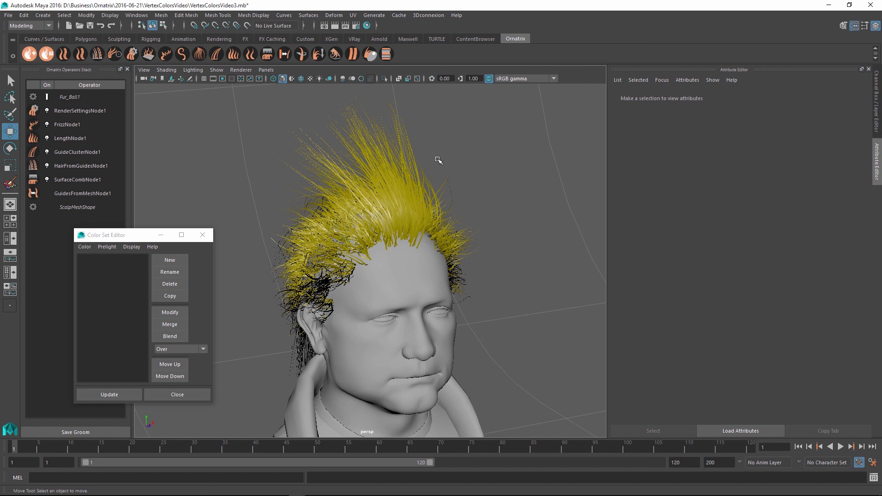
{"action": "mouse_move", "coordinate": [453, 212]}
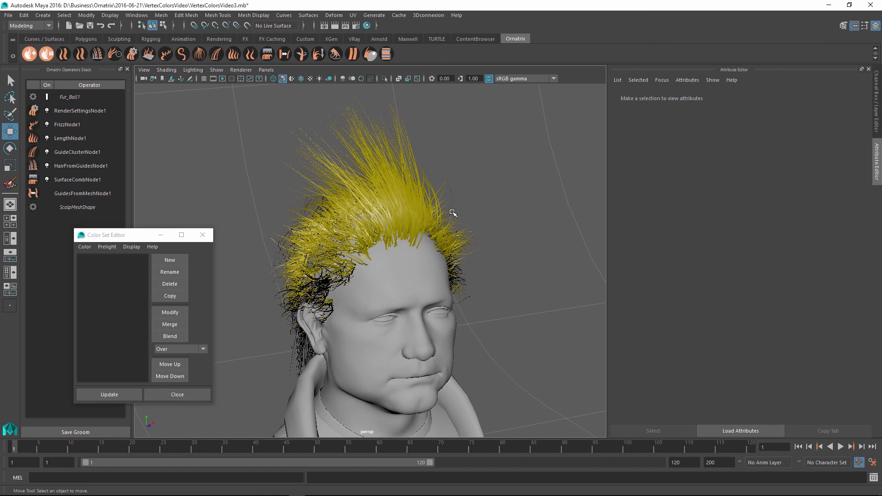
{"action": "mouse_move", "coordinate": [470, 171]}
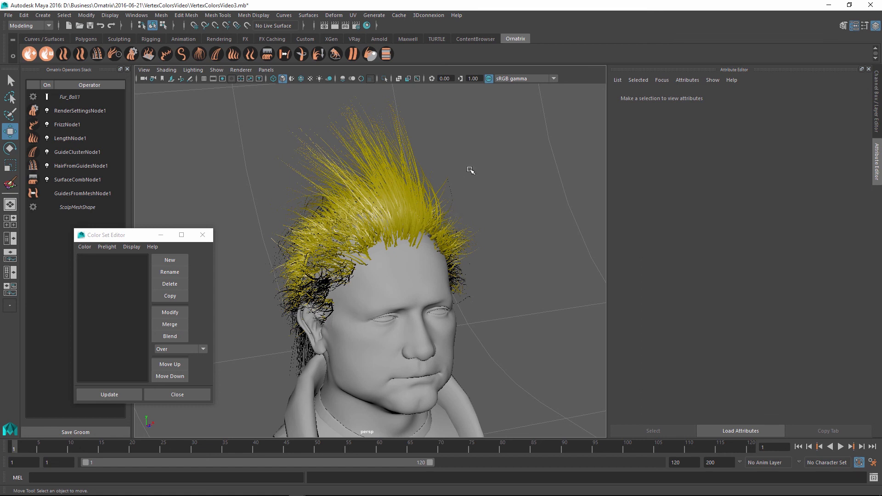